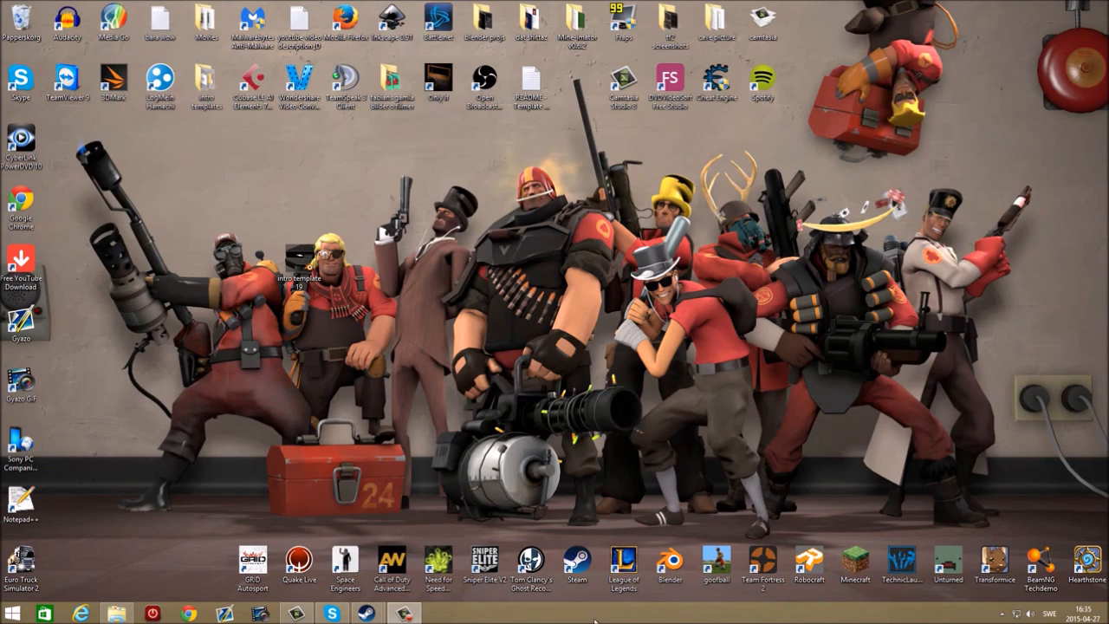
mouse_move(319, 322)
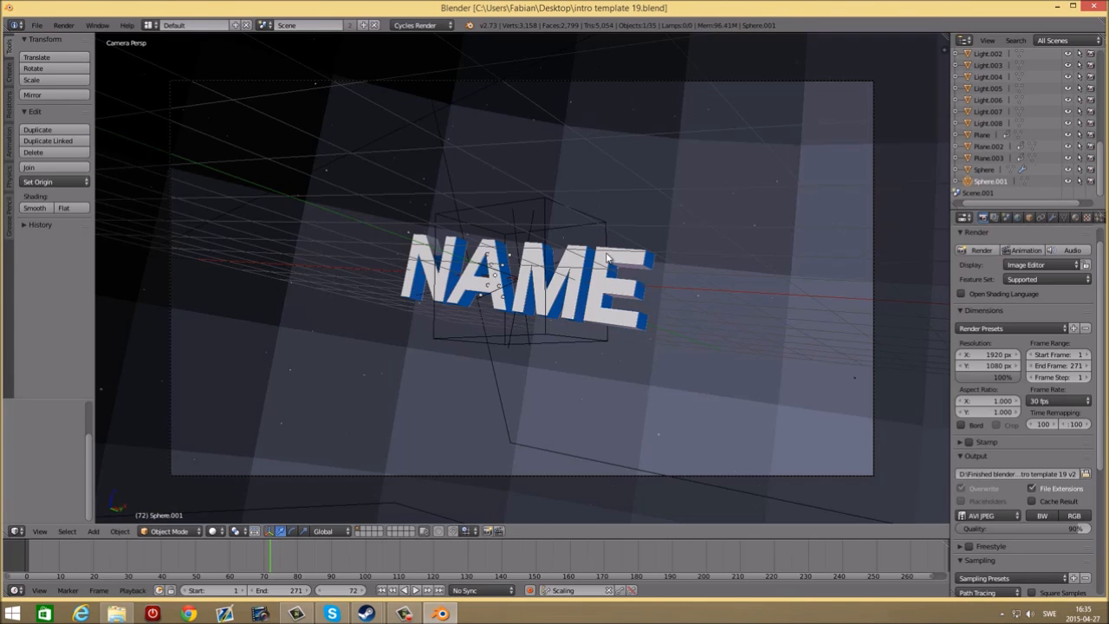
Select the NAME title text object in the intro scene to retype it as FABBE.
left_click(520, 286)
type("FABB")
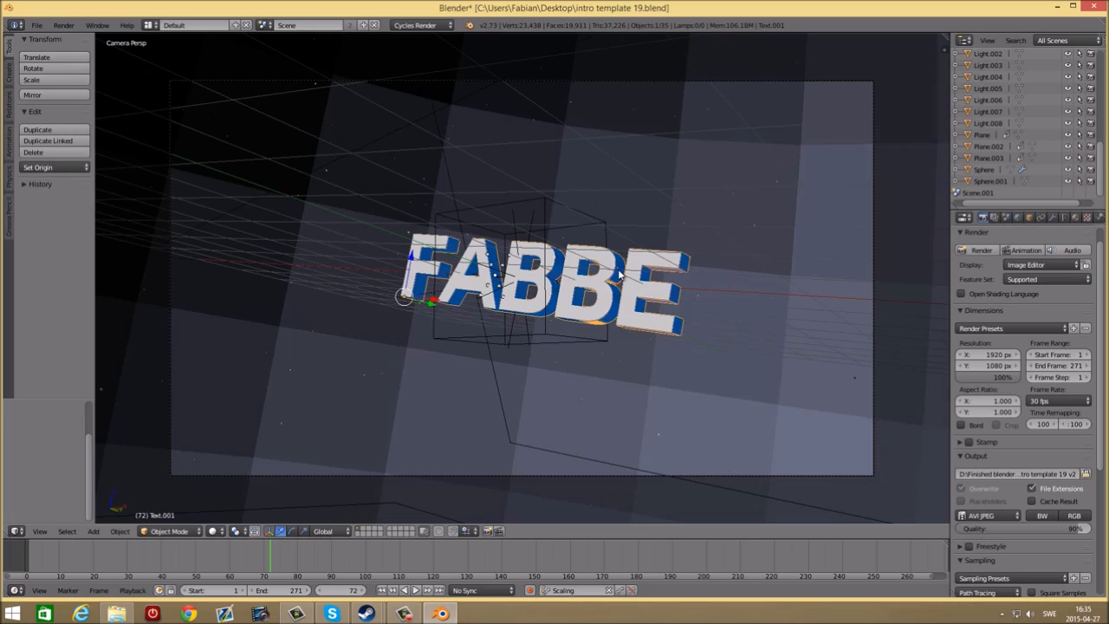
mouse_move(579, 309)
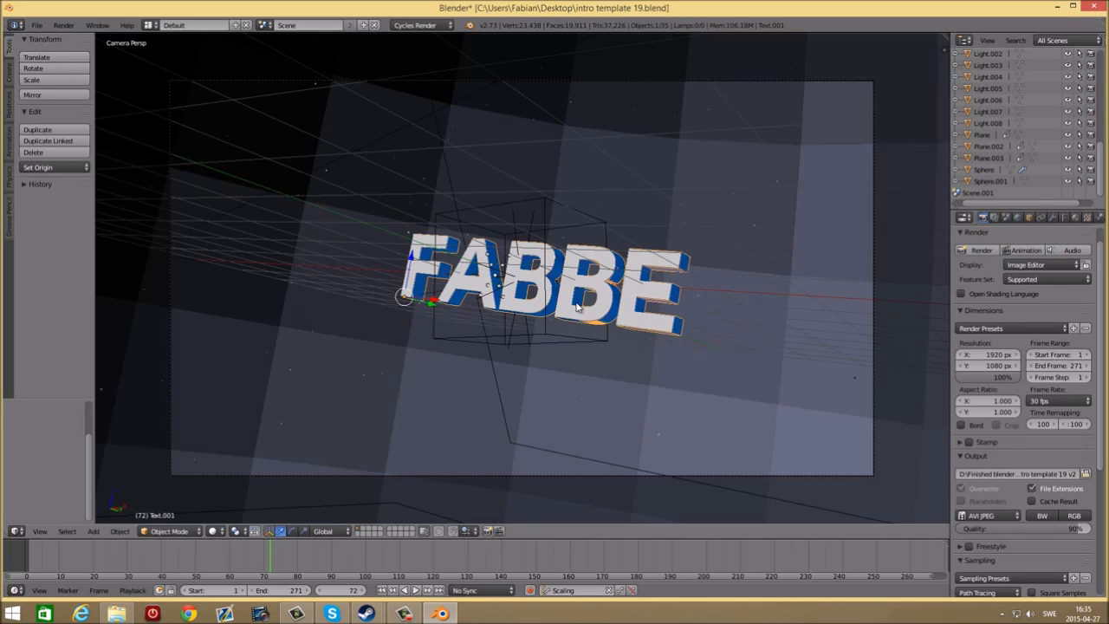
mouse_move(599, 319)
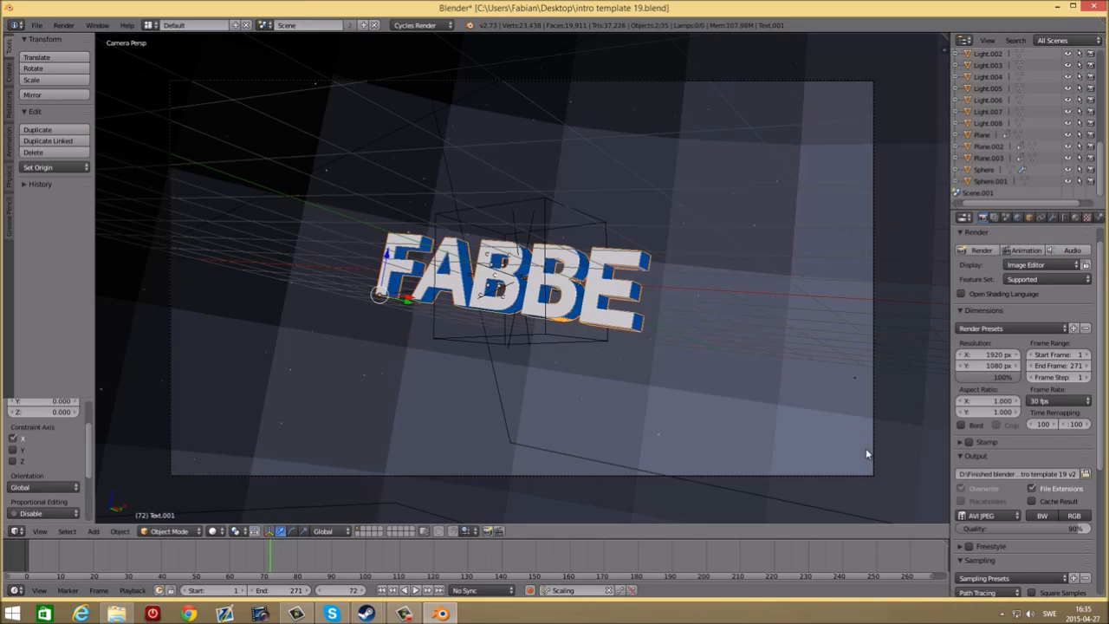
mouse_move(1084, 475)
type("3")
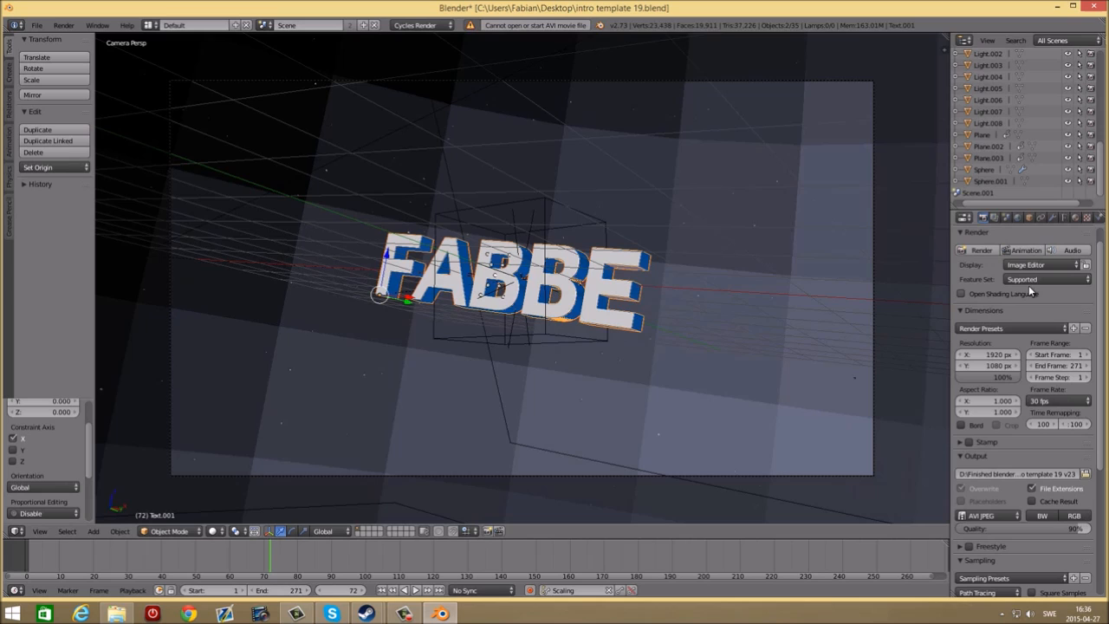
Start the Animation render from the Render properties so all intro frames build.
left_click(980, 250)
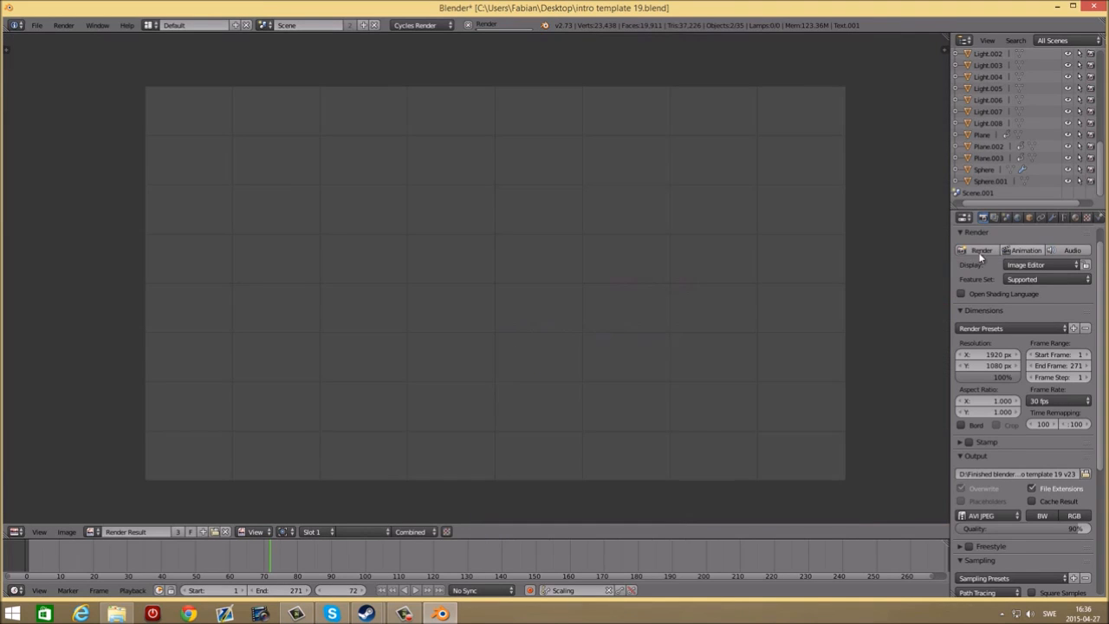
left_click(980, 250)
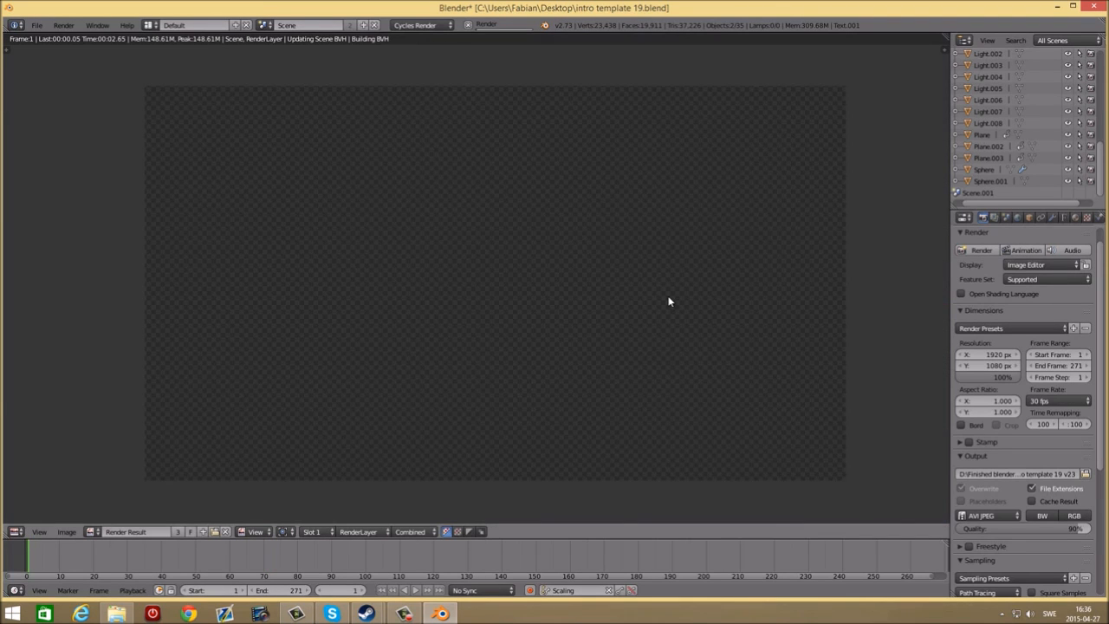